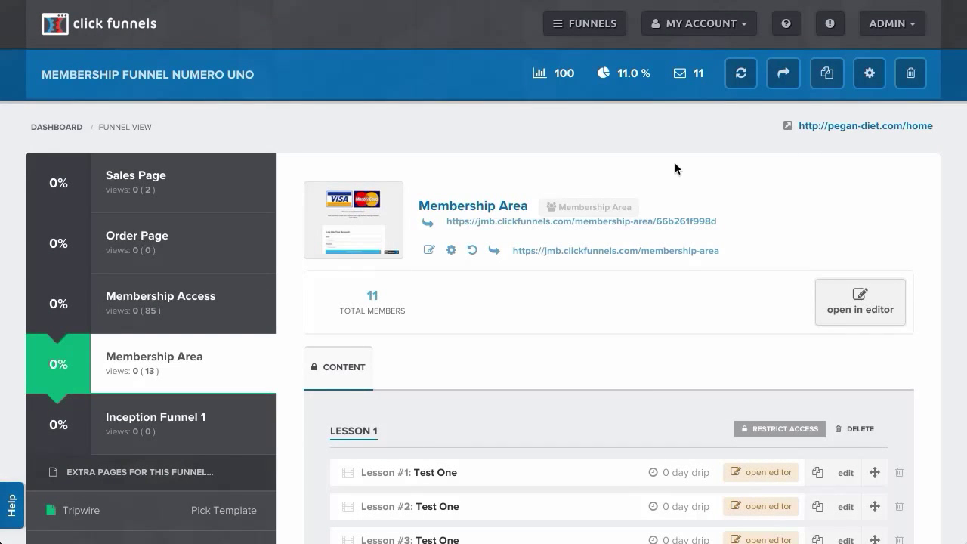
mouse_move(686, 197)
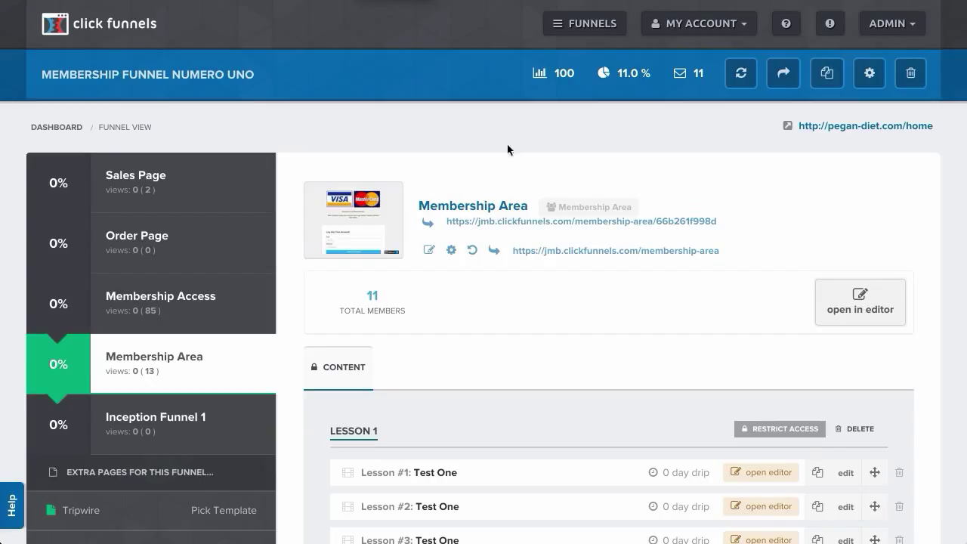
mouse_move(464, 227)
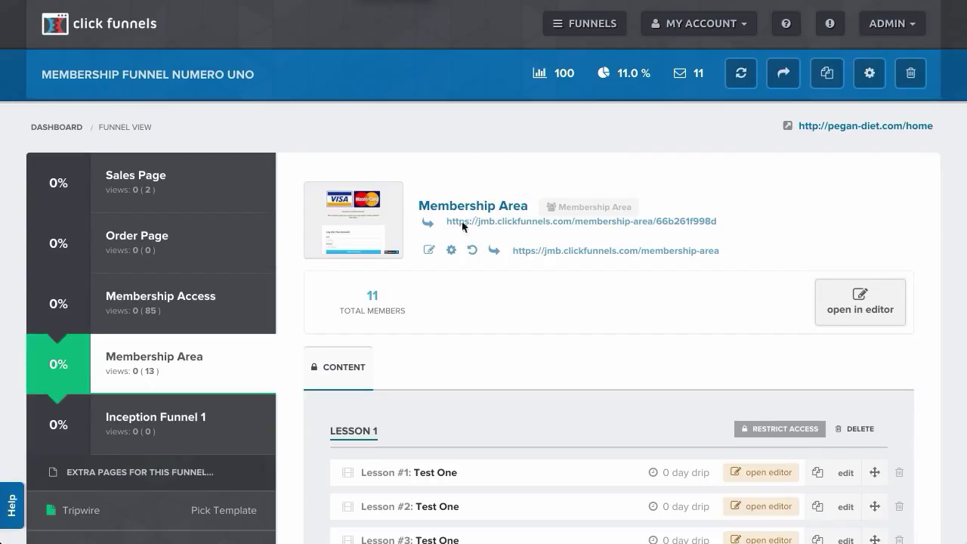
mouse_move(171, 306)
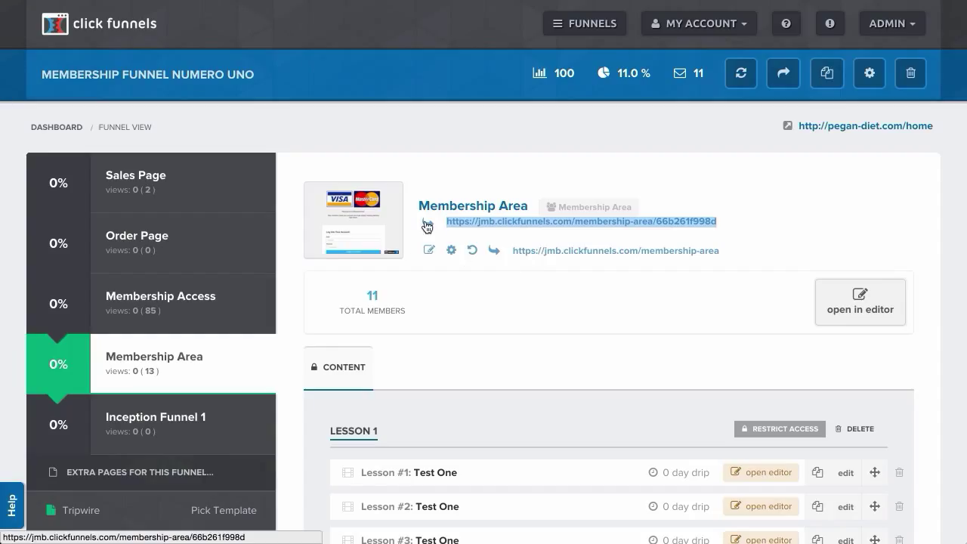
- Submit the Create Your Account form with a test email and matching password
right_click(571, 220)
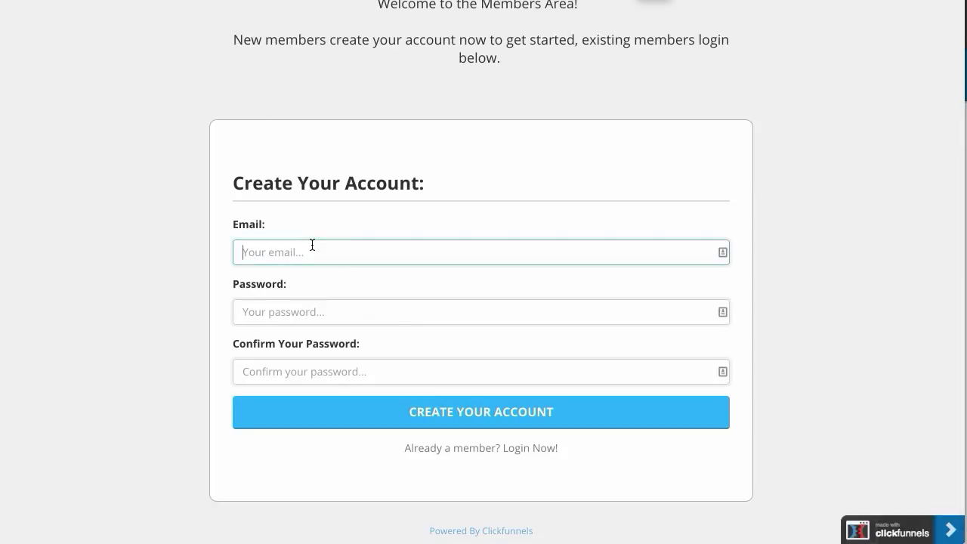
text(cf)
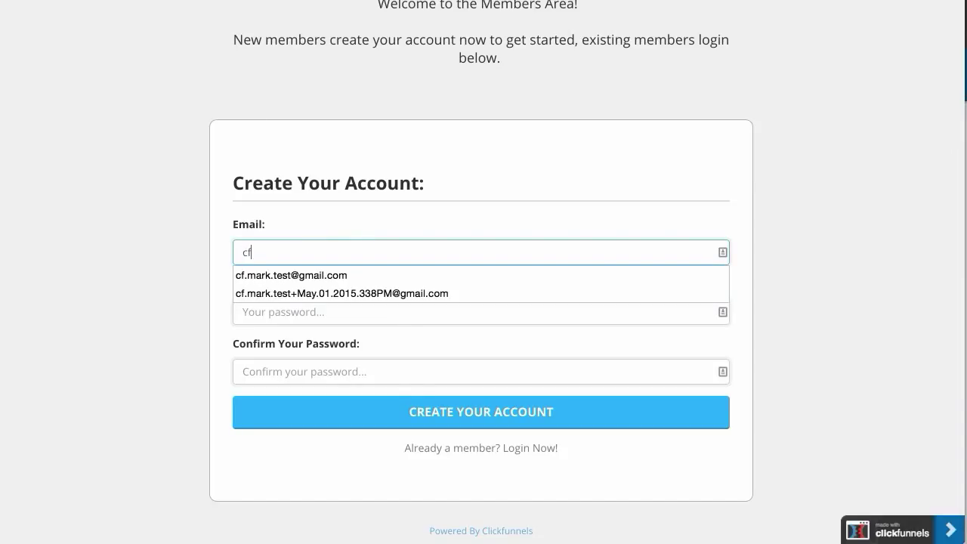
click(290, 275)
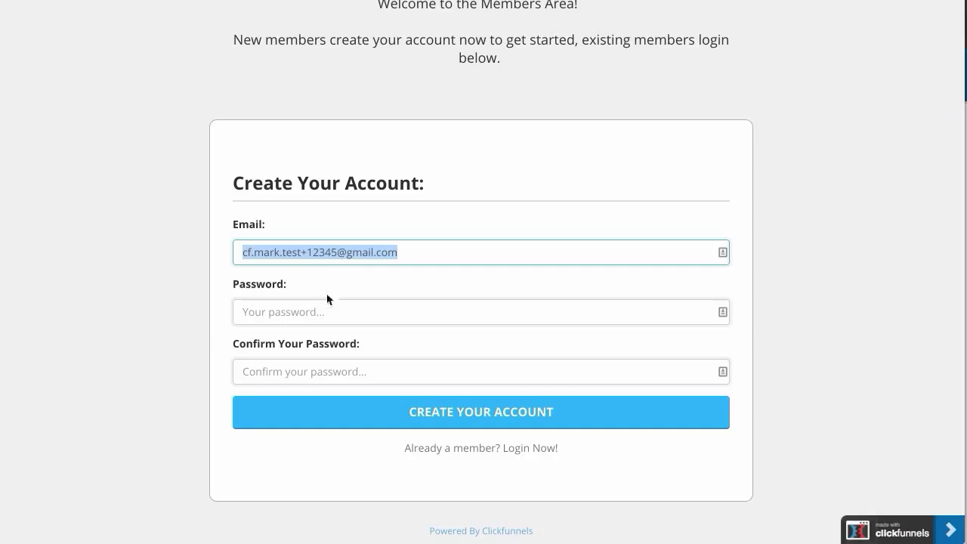
text(•••)
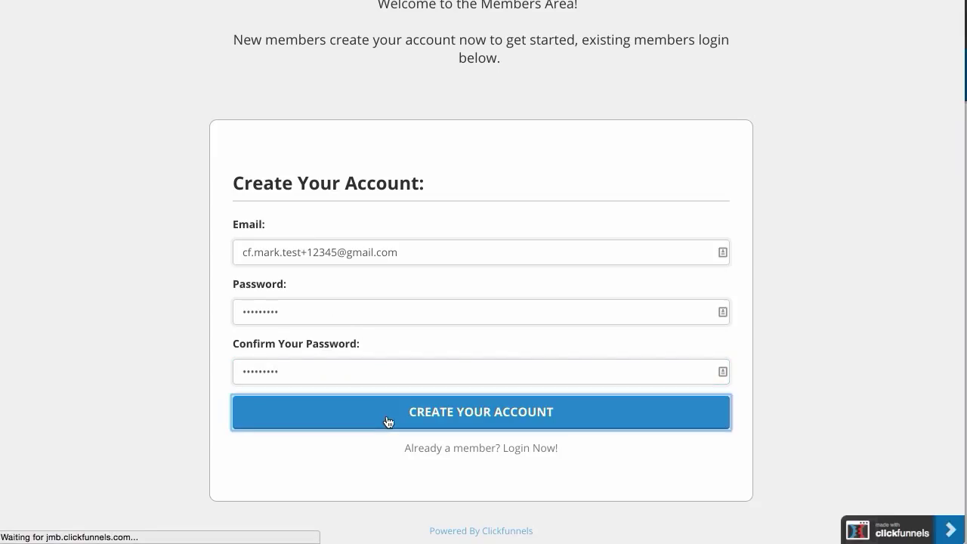
click(480, 411)
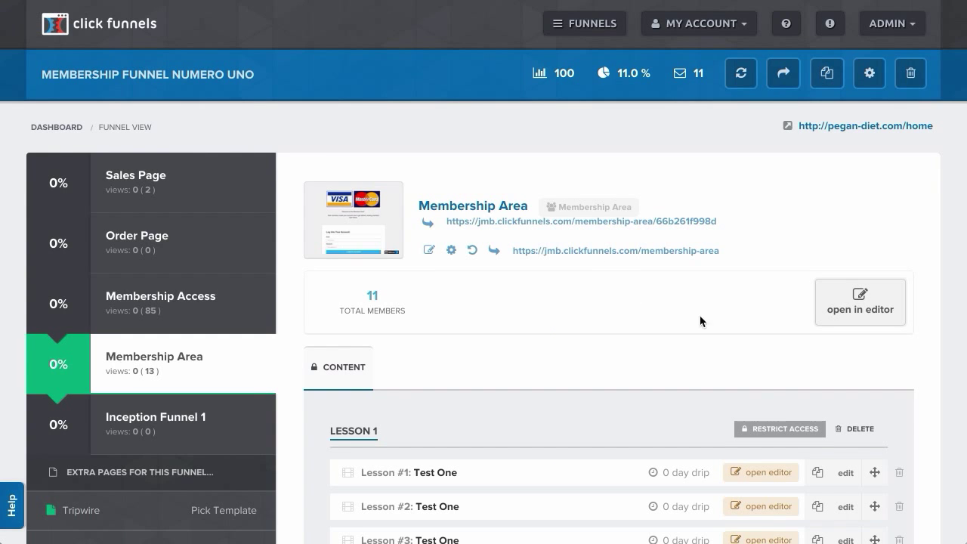
- Show the Members dialog from the funnel's Total Members count
scroll(down, 3)
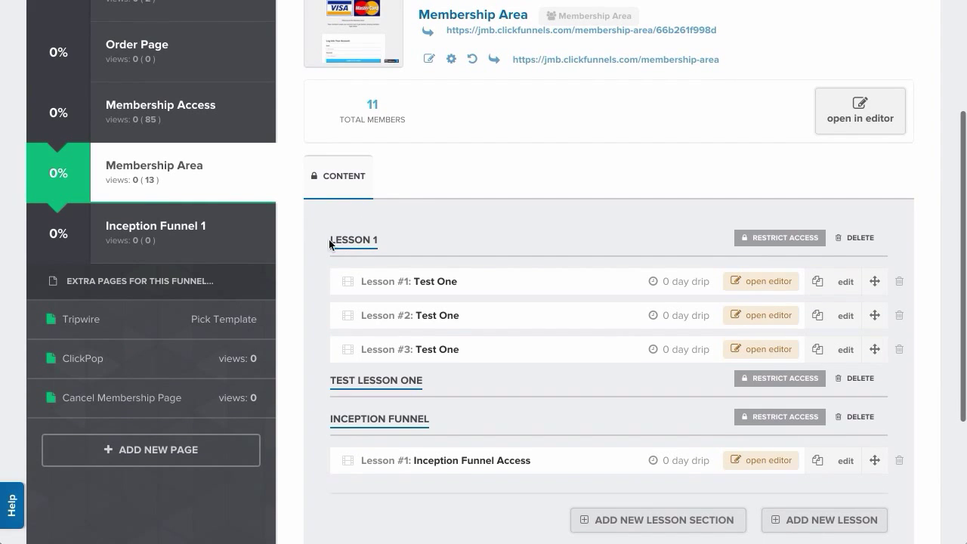
mouse_move(429, 383)
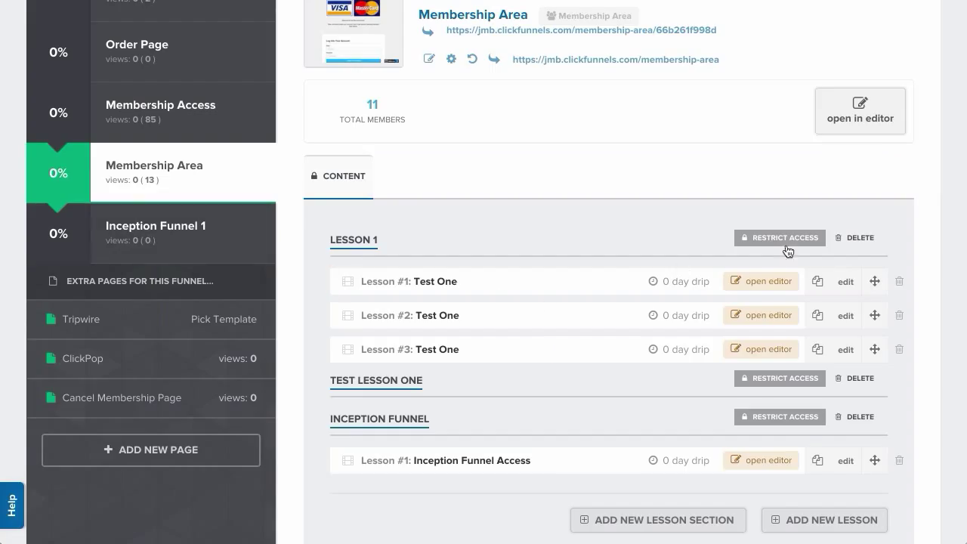
click(779, 237)
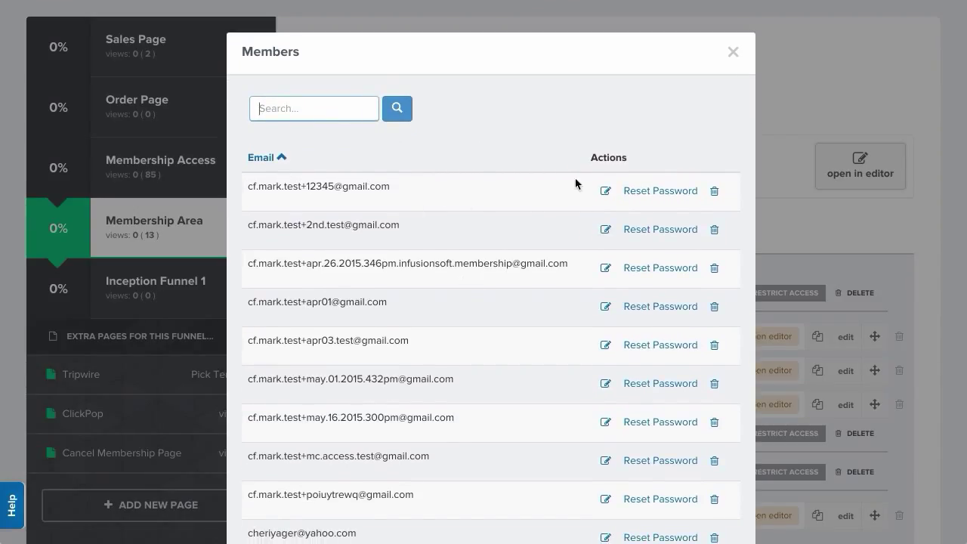
- Add a Subscription OTO product purchase to the test member's contact and update it
click(604, 190)
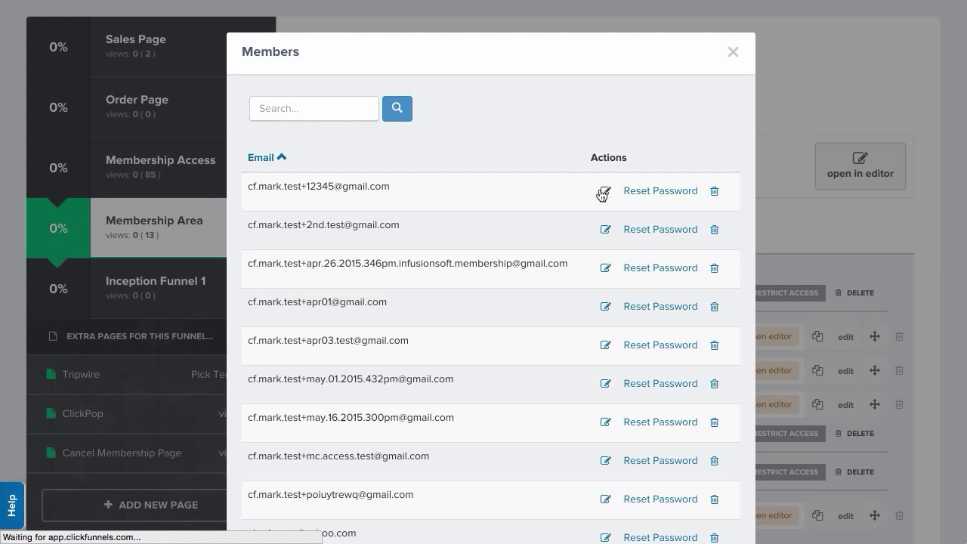
click(604, 192)
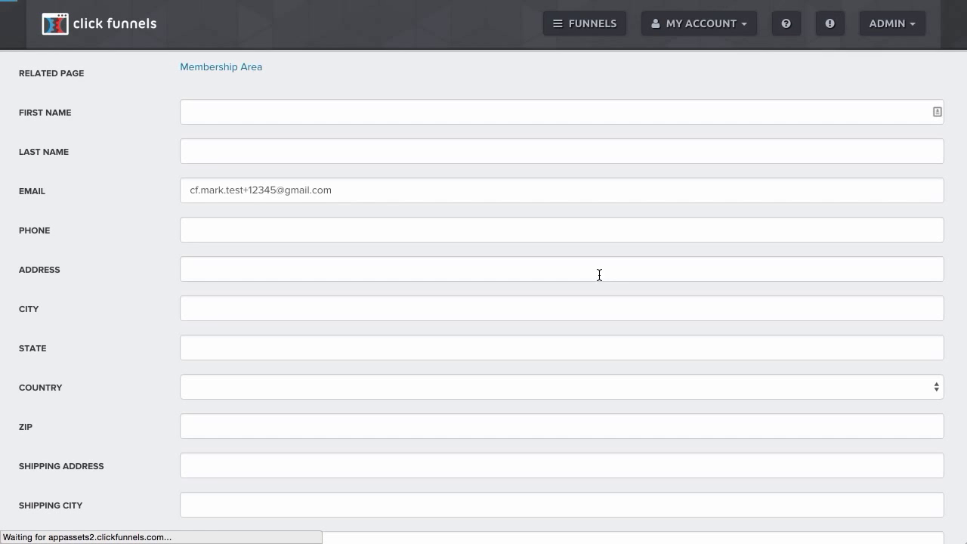
scroll(down, 3)
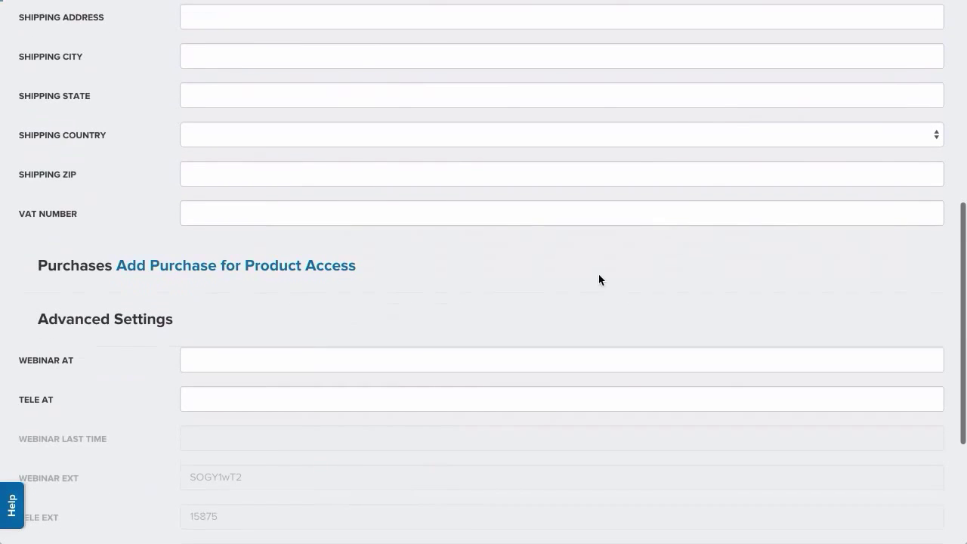
scroll(up, 3)
text(sub)
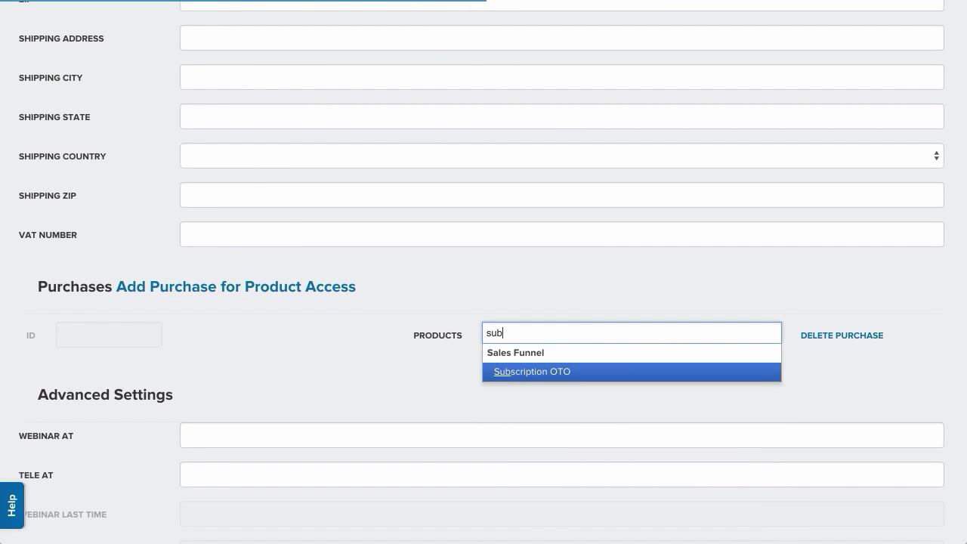
click(532, 371)
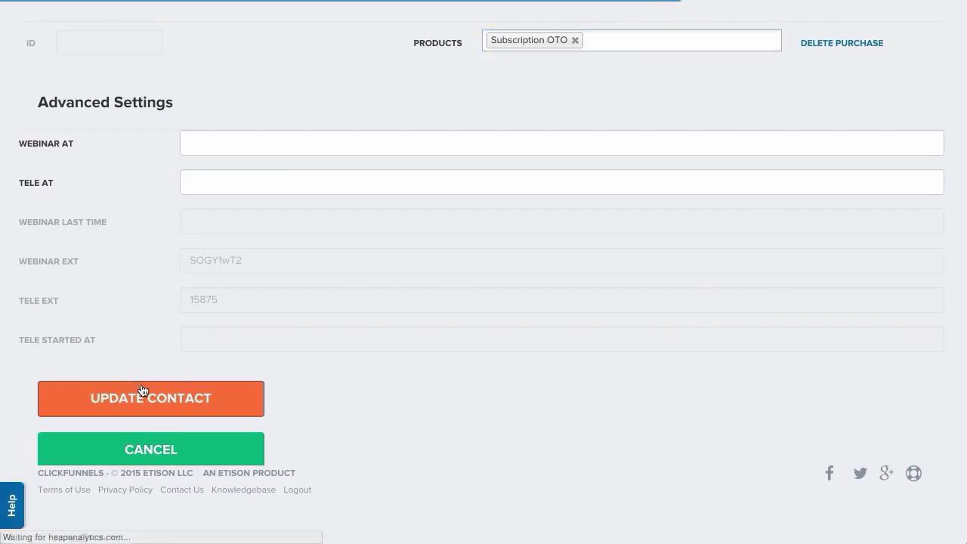
click(151, 398)
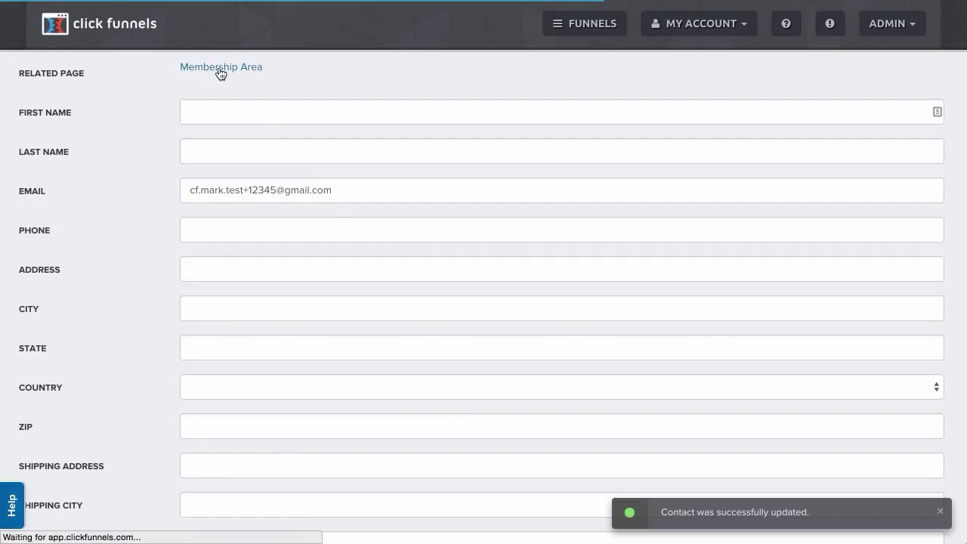
- Load the member-side Membership Area with the lesson list and Intro To Awesome Page video
click(221, 66)
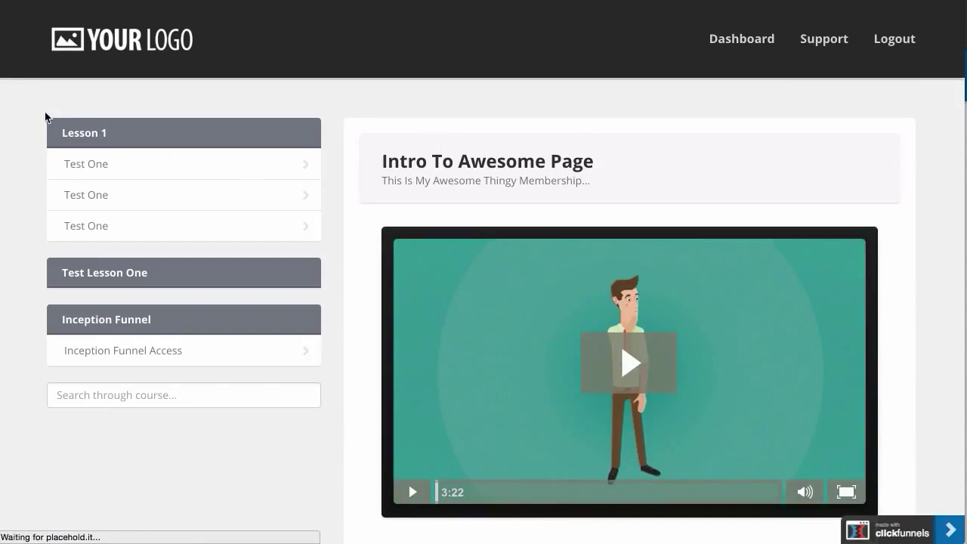
mouse_move(707, 111)
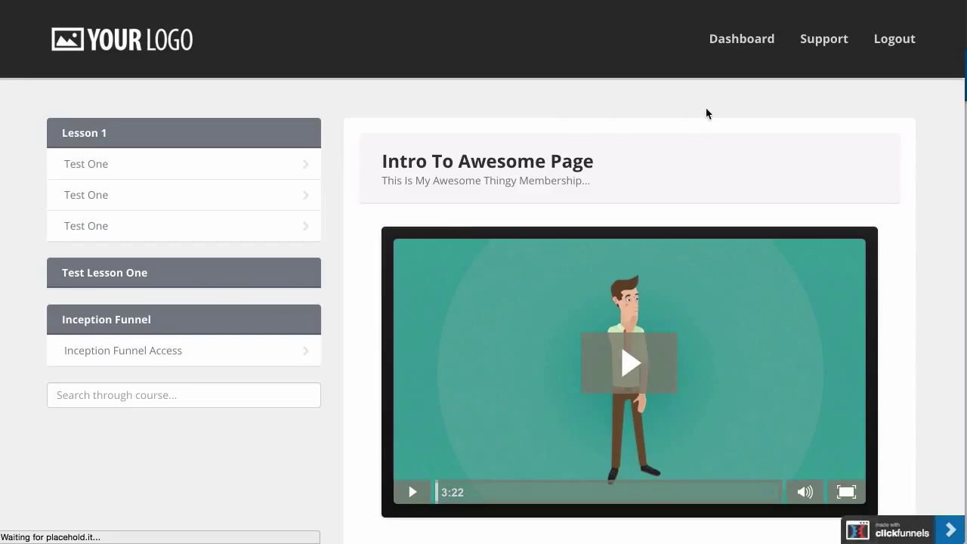
mouse_move(133, 76)
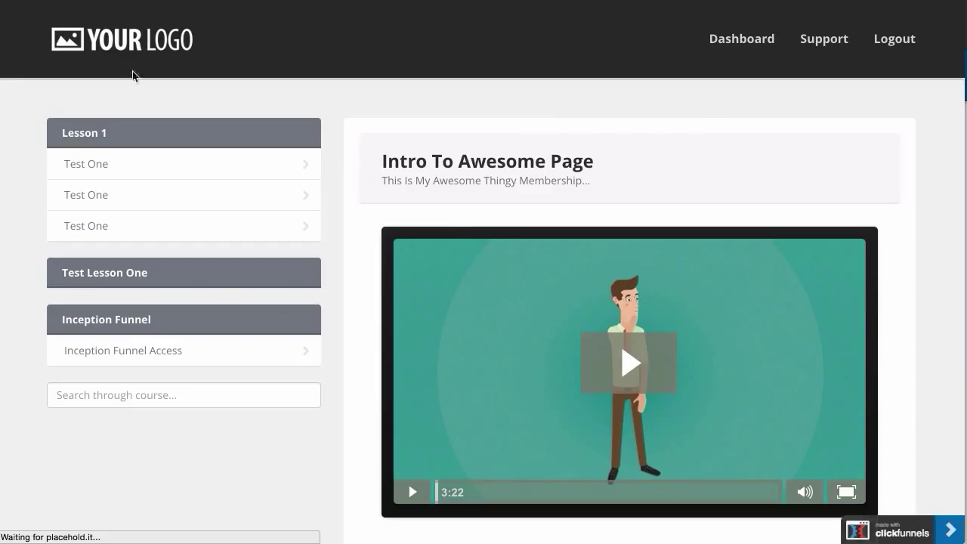
mouse_move(655, 202)
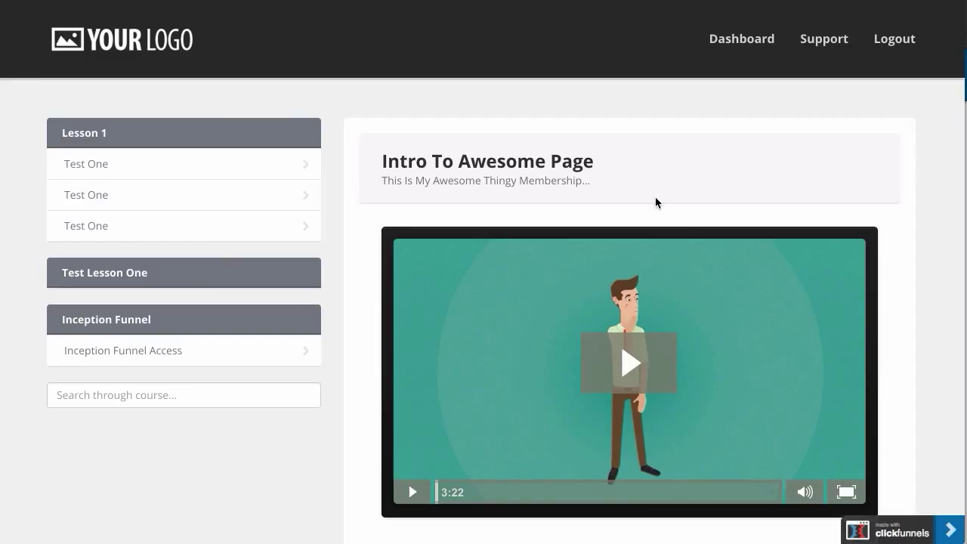
mouse_move(335, 175)
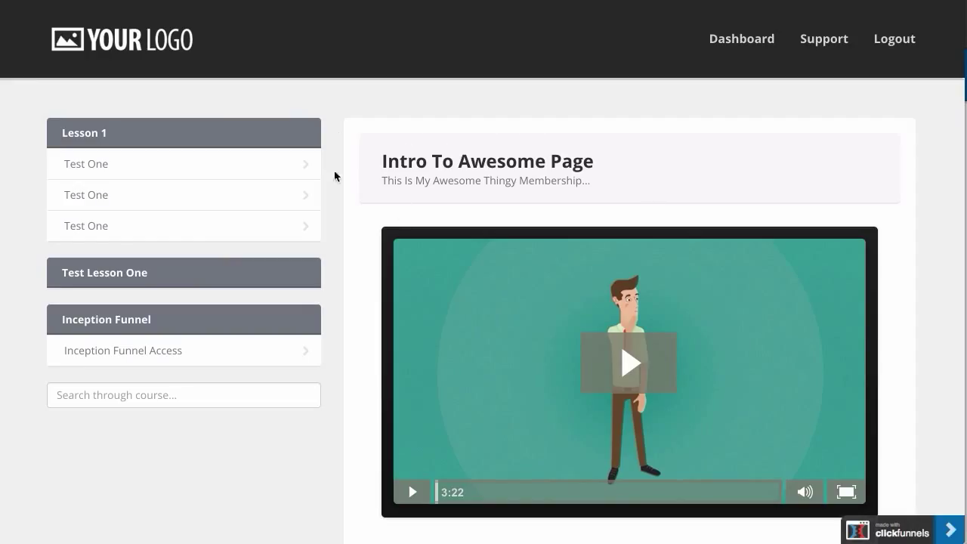
mouse_move(332, 209)
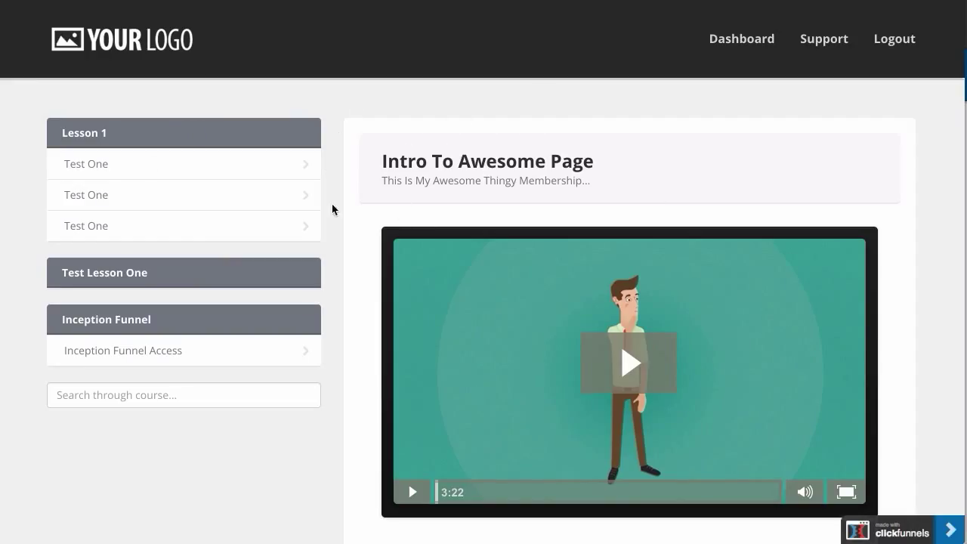